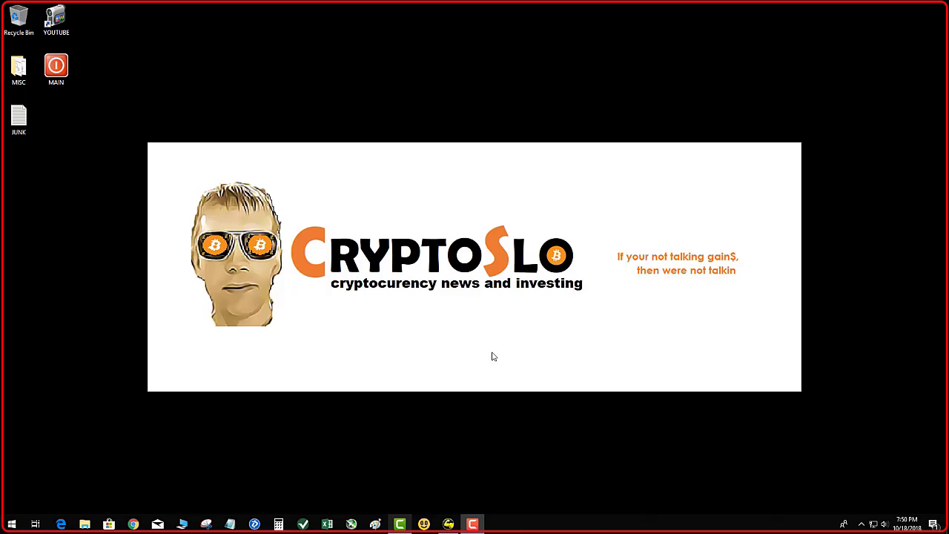
{"action": "mouse_move", "coordinate": [593, 303]}
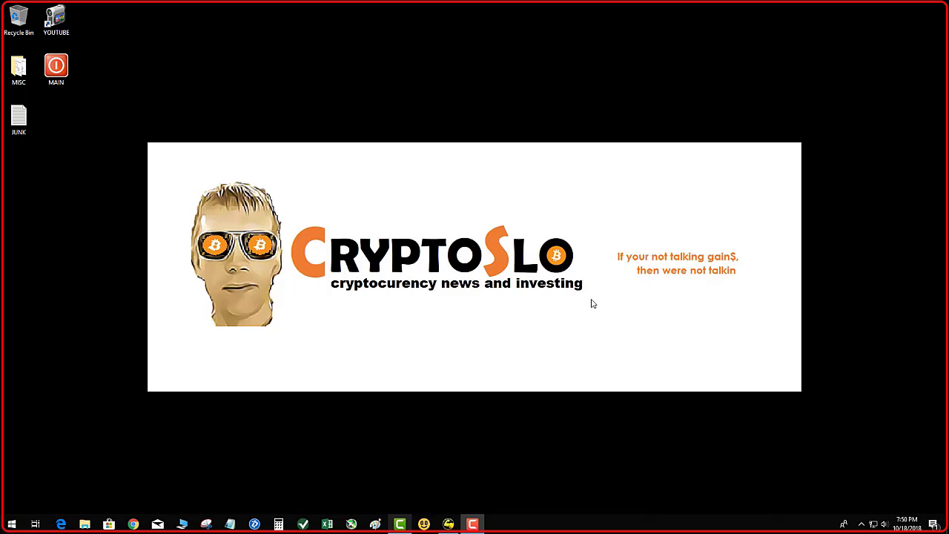
{"action": "mouse_move", "coordinate": [516, 307]}
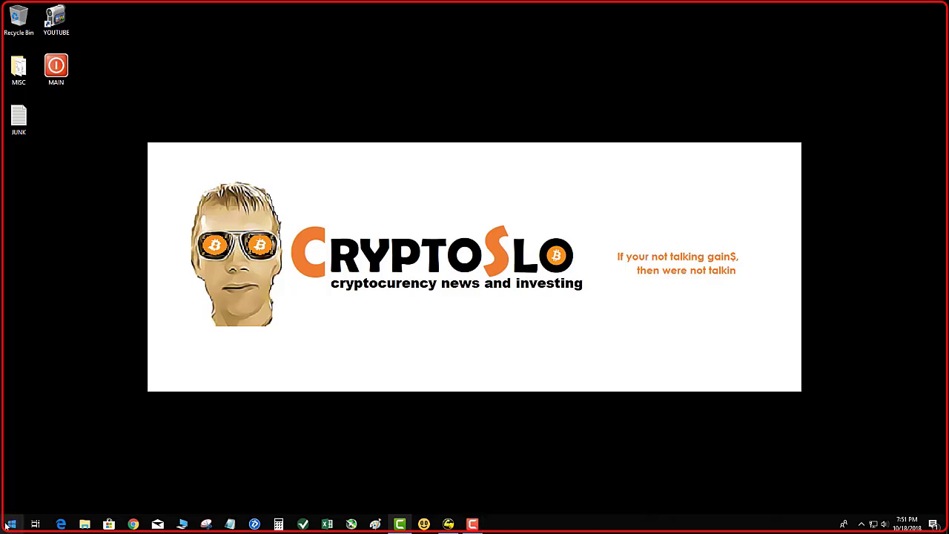
Step: Search %APPDATA% from Start and open the Raven folder under Roaming
{"action": "left_click", "coordinate": [11, 524]}
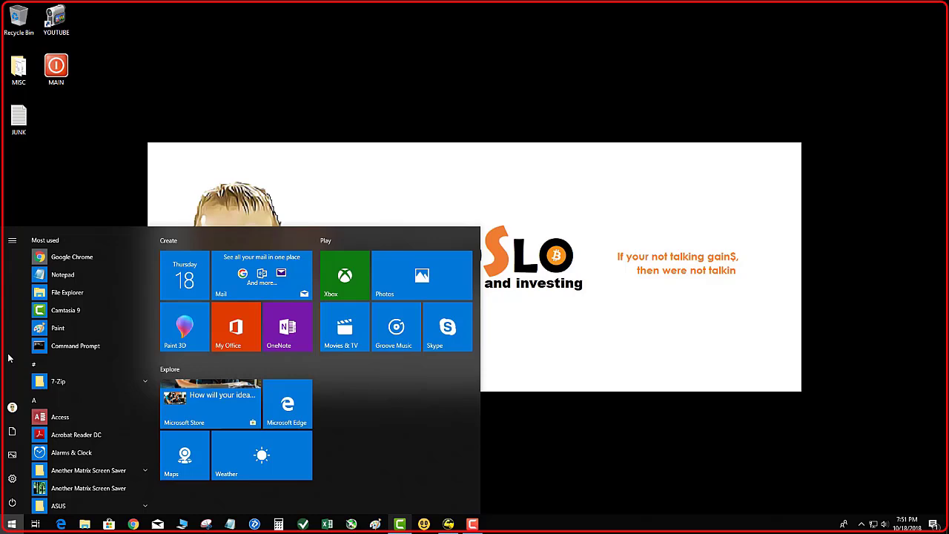
{"action": "type", "text": "%AP"}
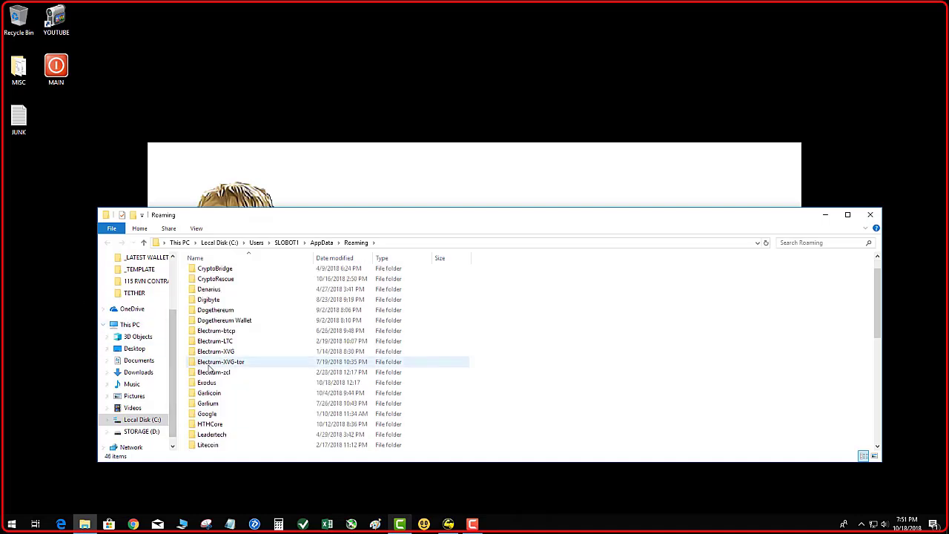
{"action": "scroll", "scroll_direction": "down", "scroll_amount": 3}
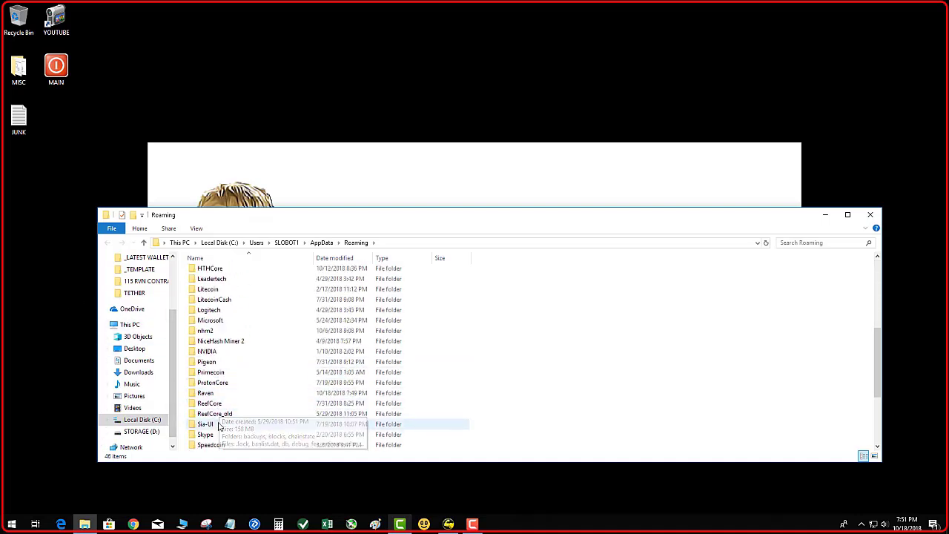
{"action": "double_click", "coordinate": [205, 393]}
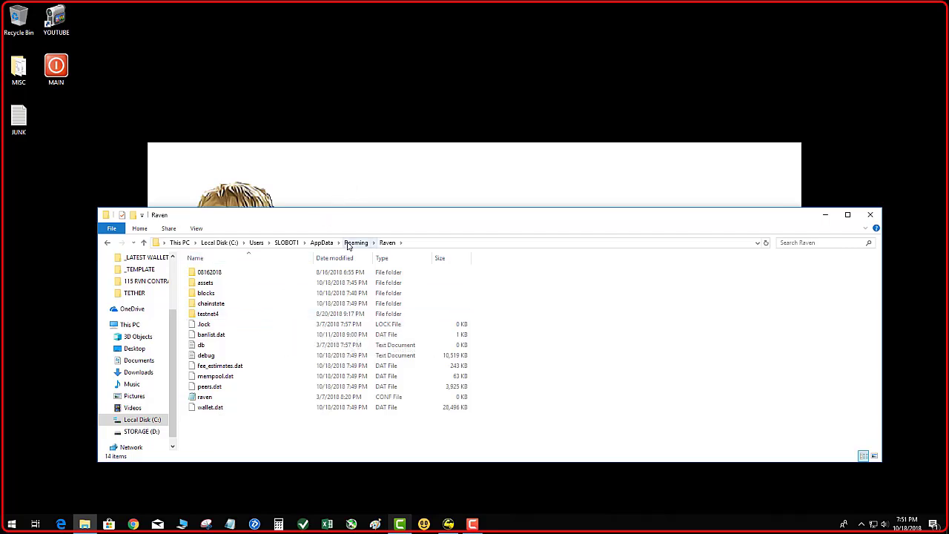
{"action": "left_click", "coordinate": [356, 242]}
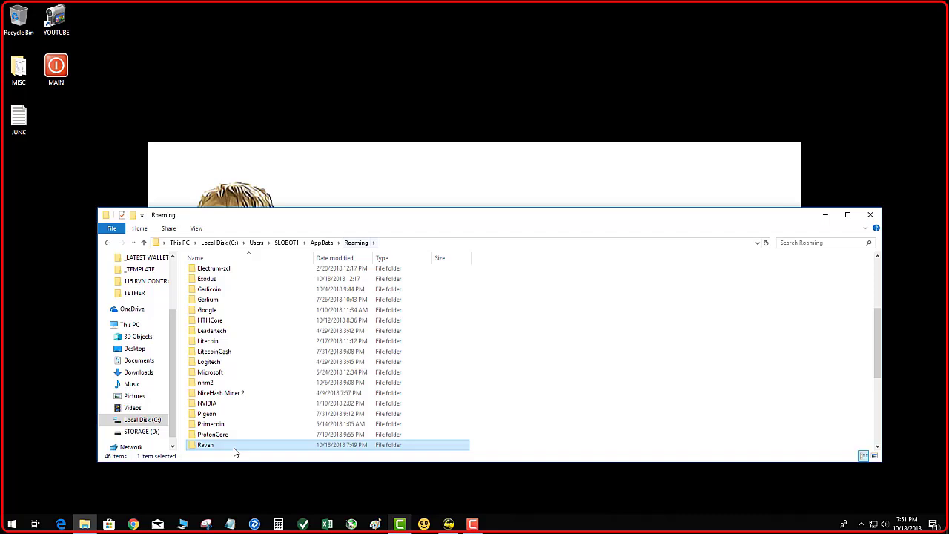
{"action": "double_click", "coordinate": [205, 445]}
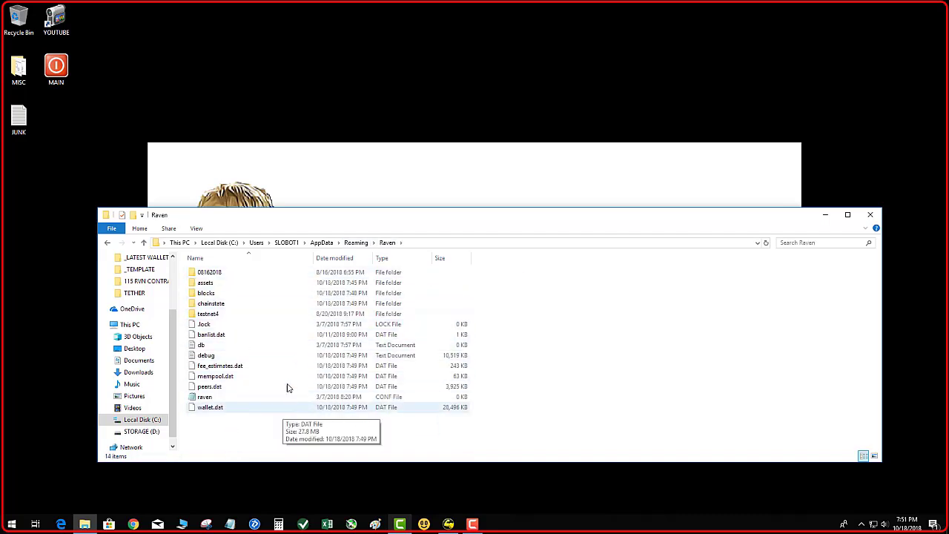
Step: Create a new folder named 10182018 in Raven and copy the Raven files into it
{"action": "left_click", "coordinate": [209, 272]}
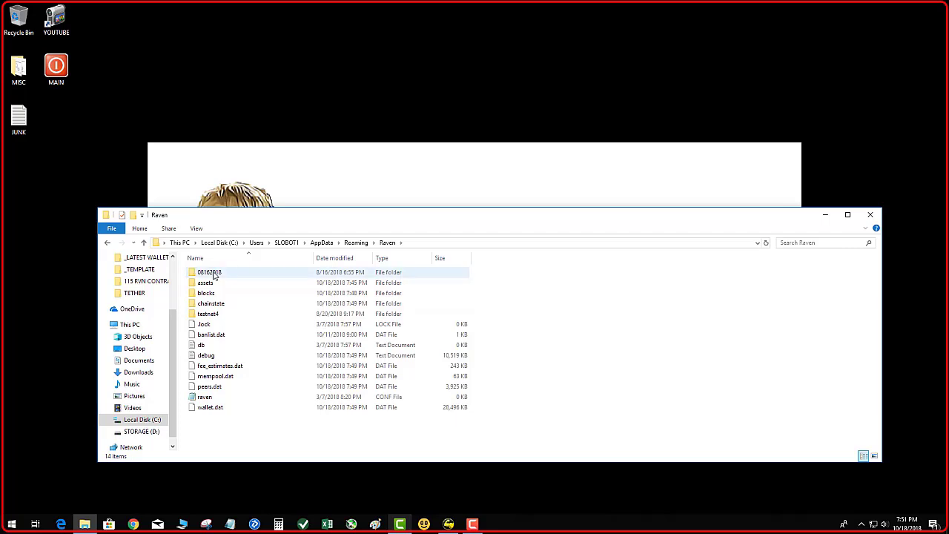
{"action": "mouse_move", "coordinate": [230, 277]}
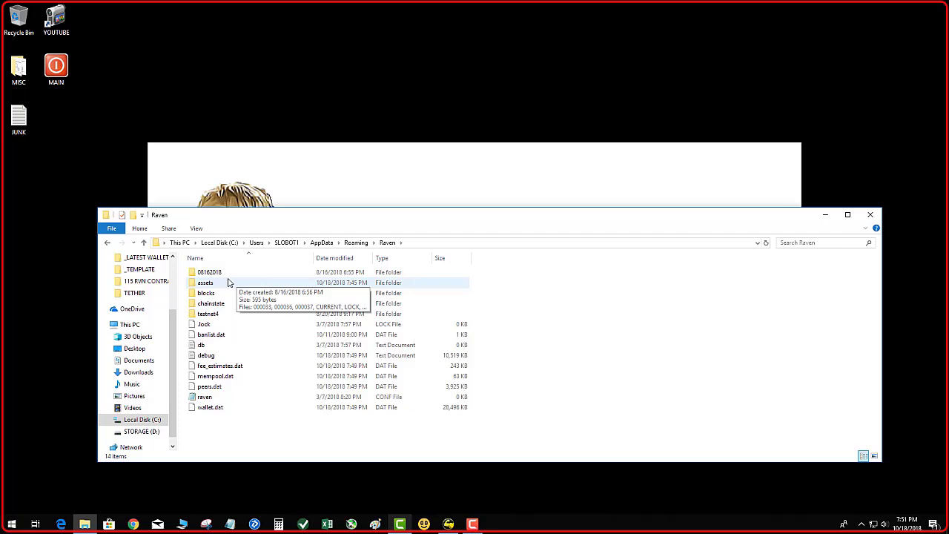
{"action": "mouse_move", "coordinate": [211, 272]}
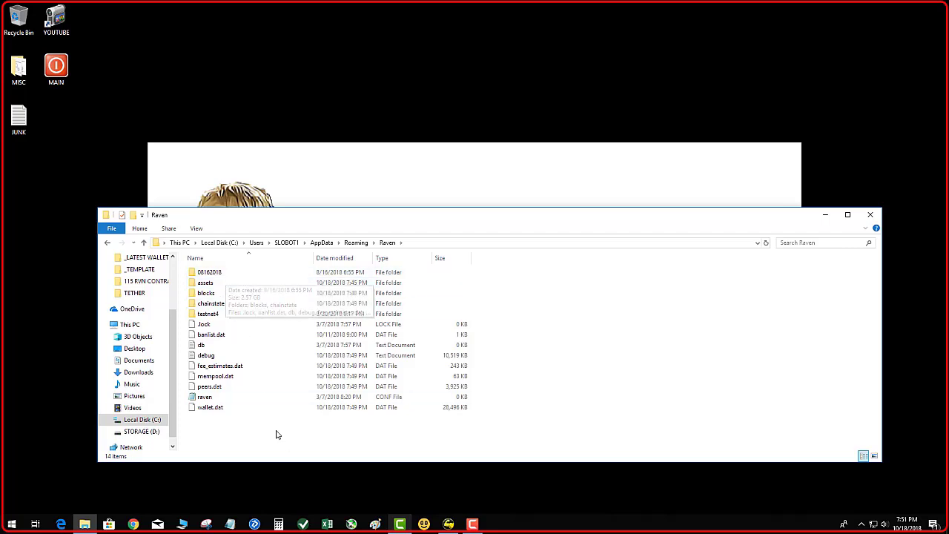
{"action": "mouse_move", "coordinate": [247, 429]}
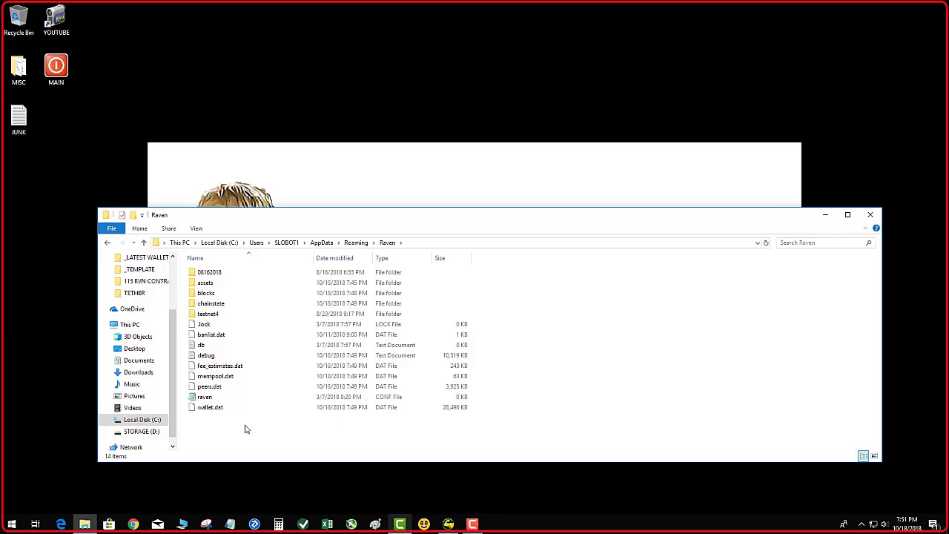
{"action": "right_click", "coordinate": [246, 429]}
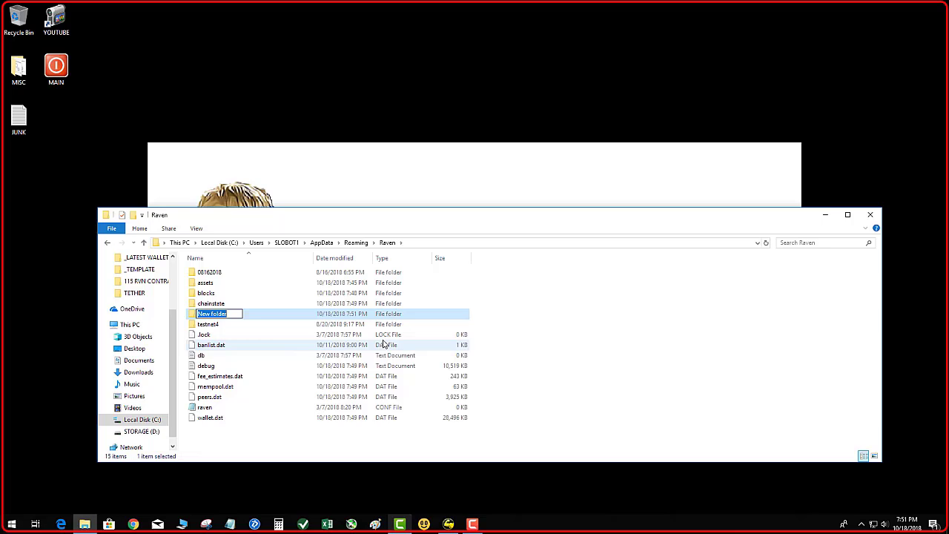
{"action": "type", "text": "10182018"}
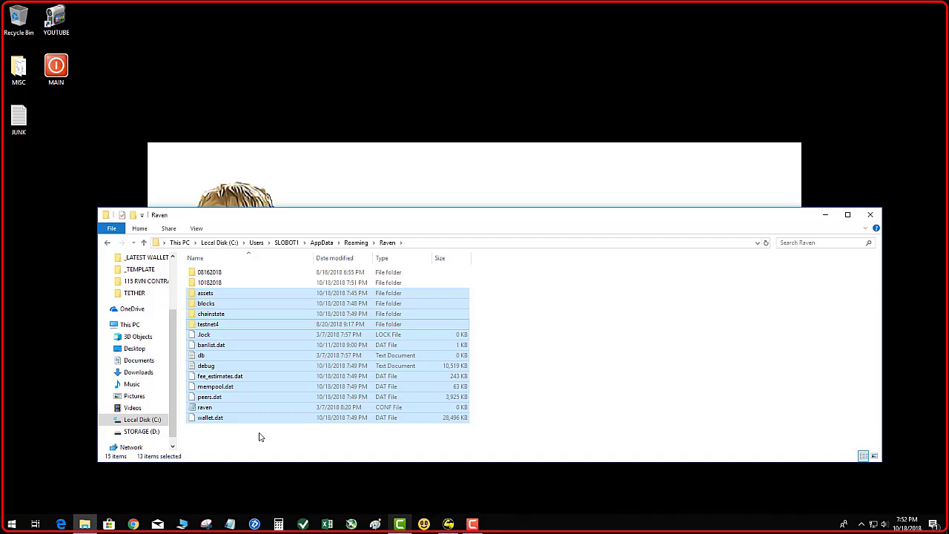
{"action": "mouse_move", "coordinate": [259, 432]}
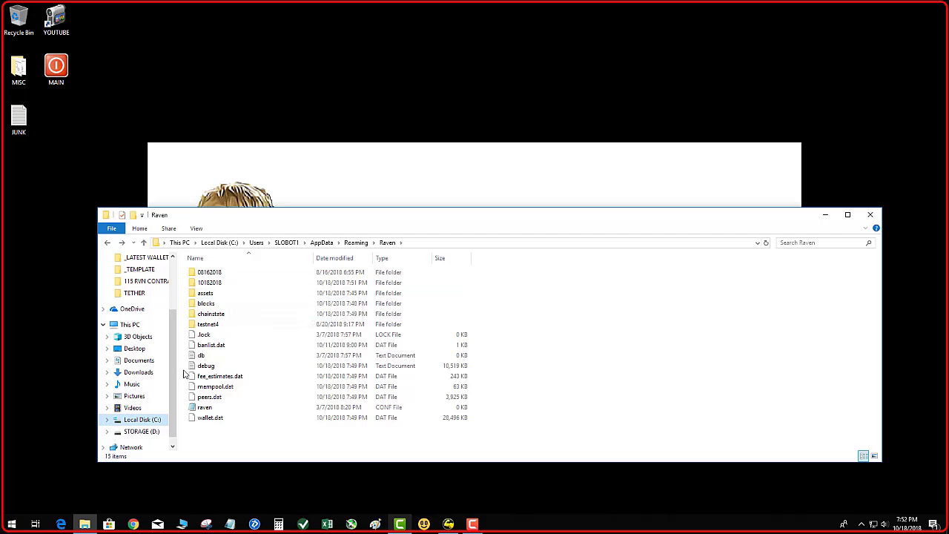
{"action": "left_click", "coordinate": [204, 407]}
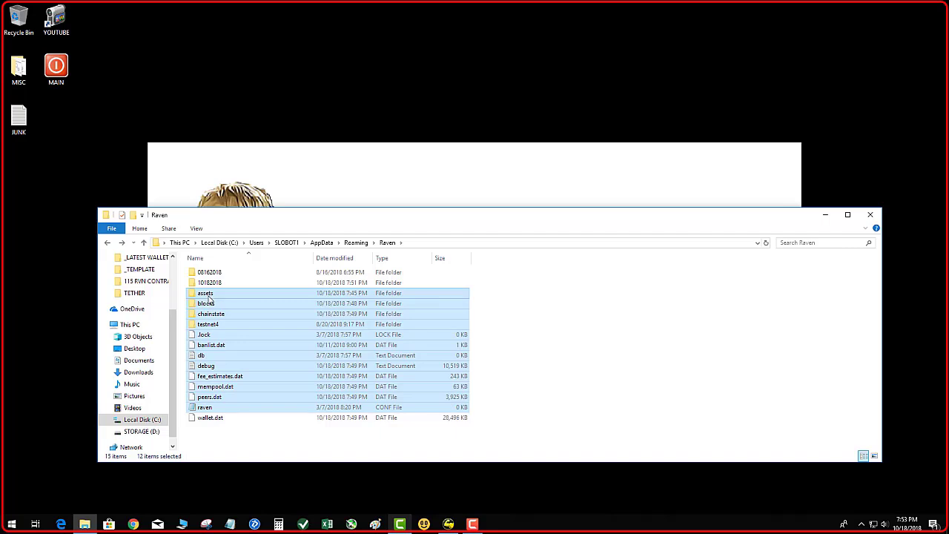
Step: Bring up the delete option for the selected old Raven blockchain files, leaving wallet.dat
{"action": "right_click", "coordinate": [211, 293]}
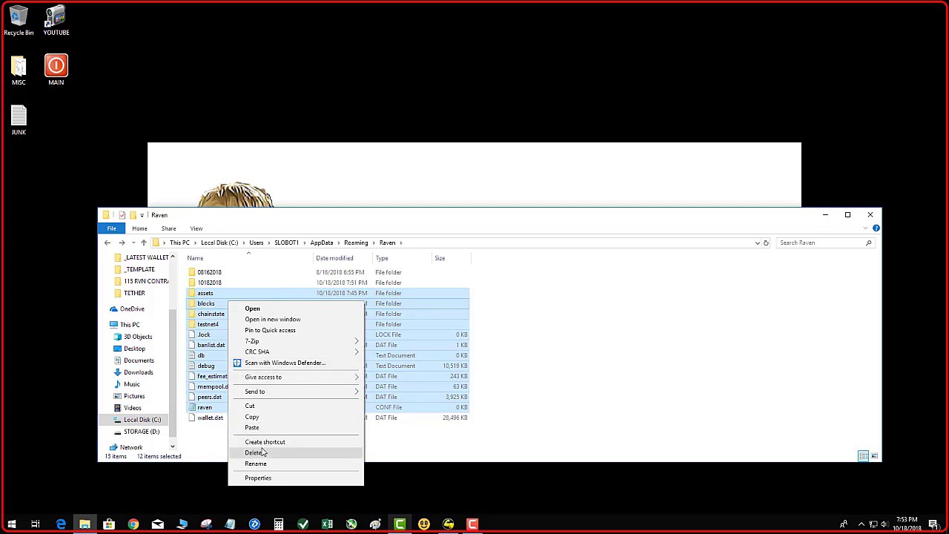
{"action": "mouse_move", "coordinate": [284, 363]}
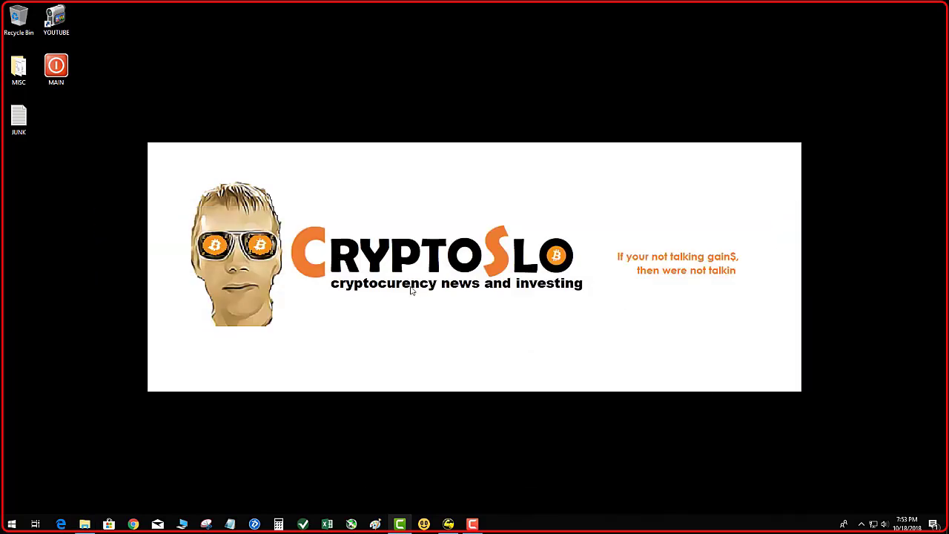
{"action": "mouse_move", "coordinate": [39, 366]}
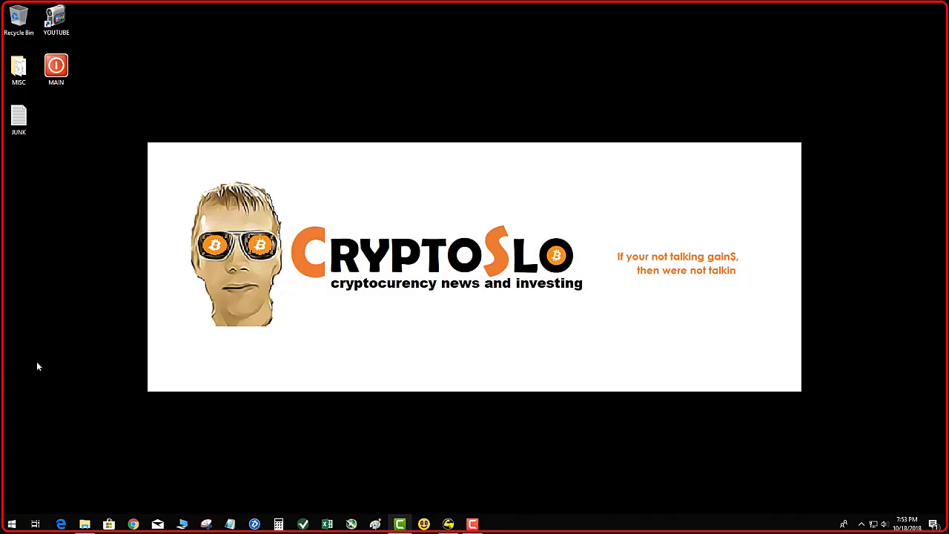
{"action": "mouse_move", "coordinate": [48, 359]}
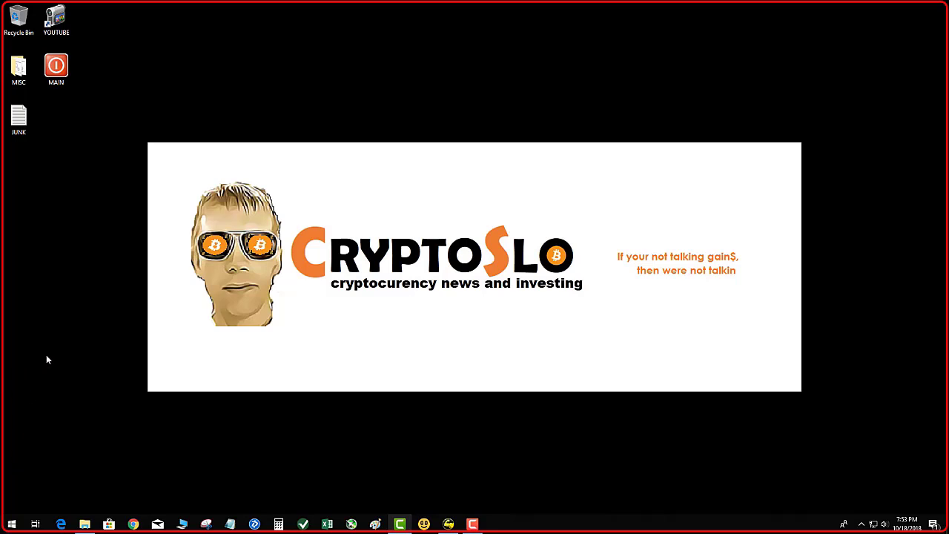
{"action": "mouse_move", "coordinate": [76, 259]}
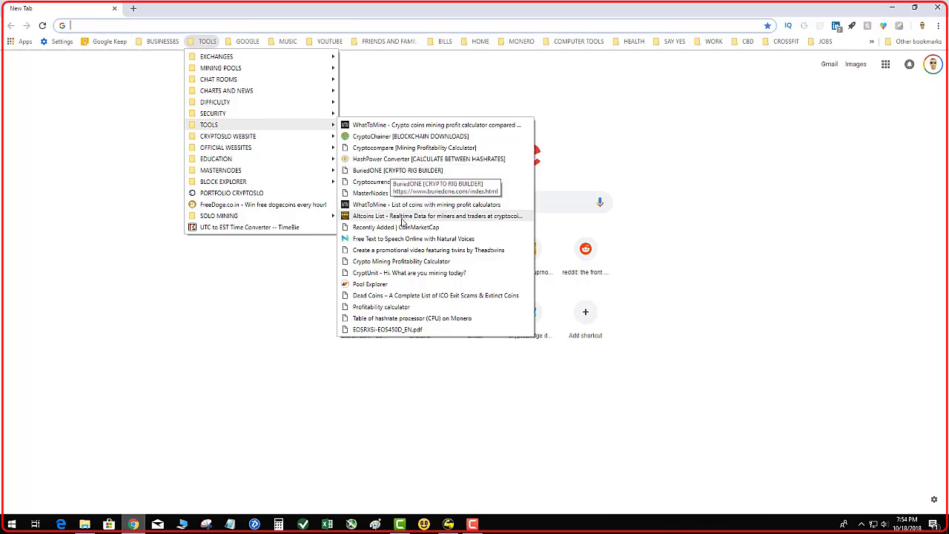
Step: Go to the 'CryptoChainer Blockchains N-Z' page from the bookmark and scroll down to Raven
{"action": "left_click", "coordinate": [410, 137]}
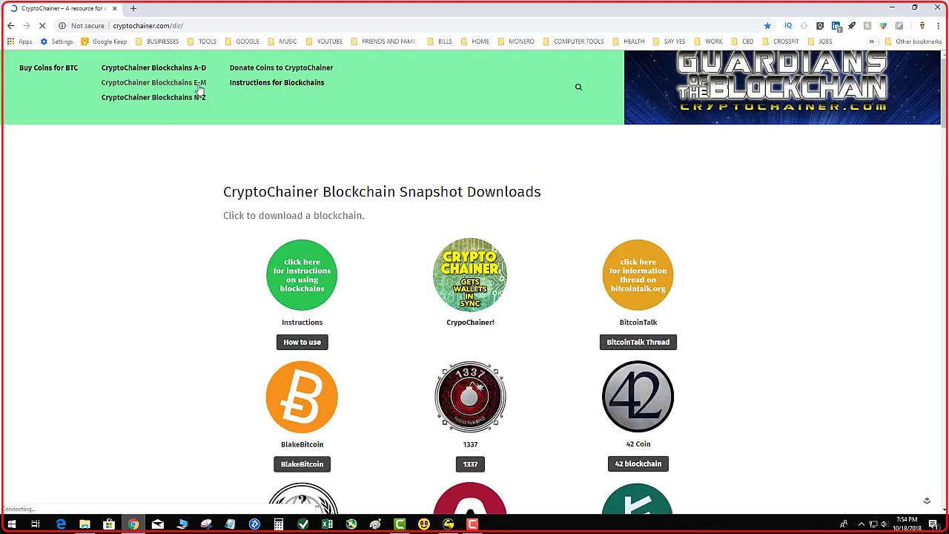
{"action": "left_click", "coordinate": [153, 98]}
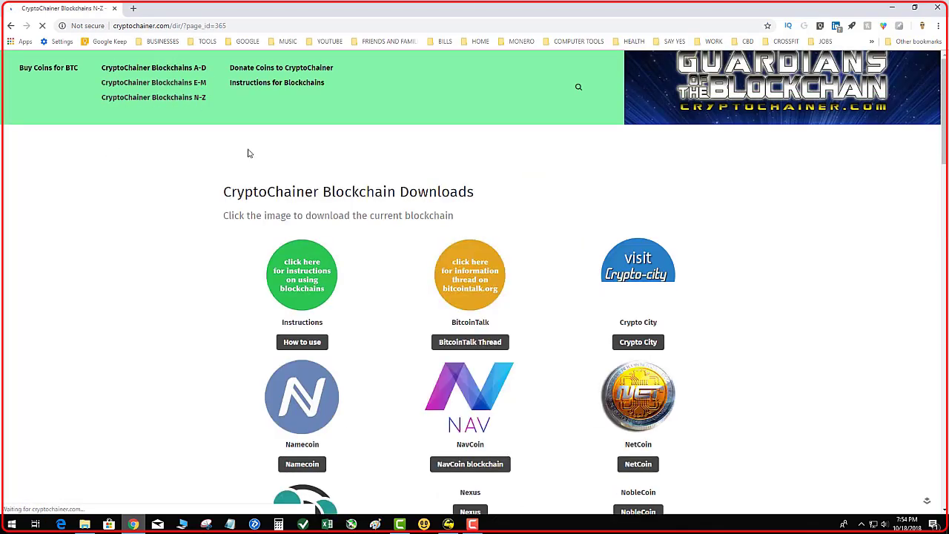
{"action": "scroll", "scroll_direction": "down", "scroll_amount": 3}
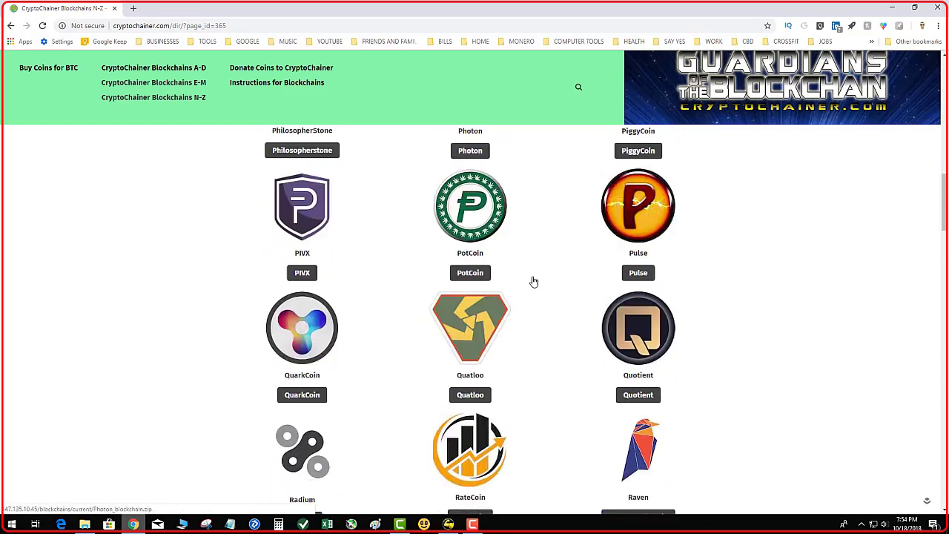
{"action": "scroll", "scroll_direction": "down", "scroll_amount": 3}
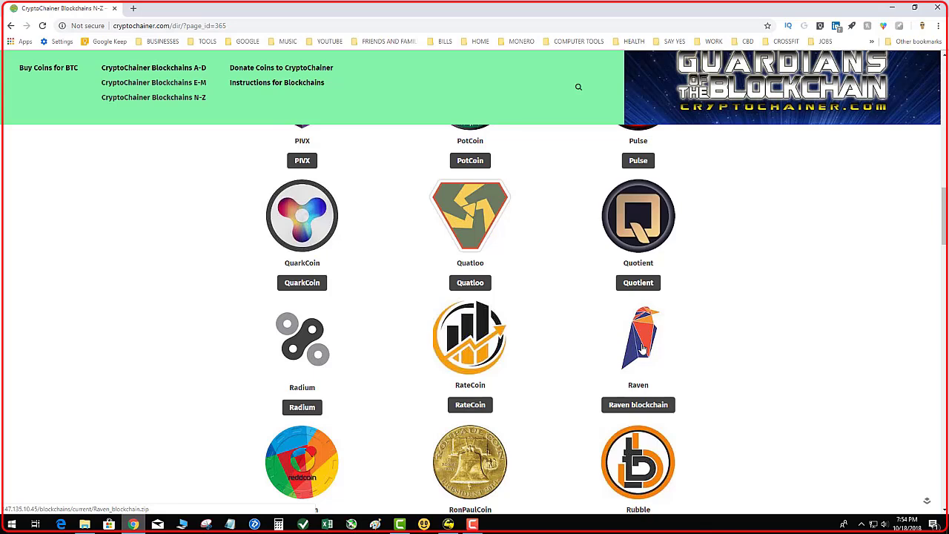
{"action": "mouse_move", "coordinate": [483, 224]}
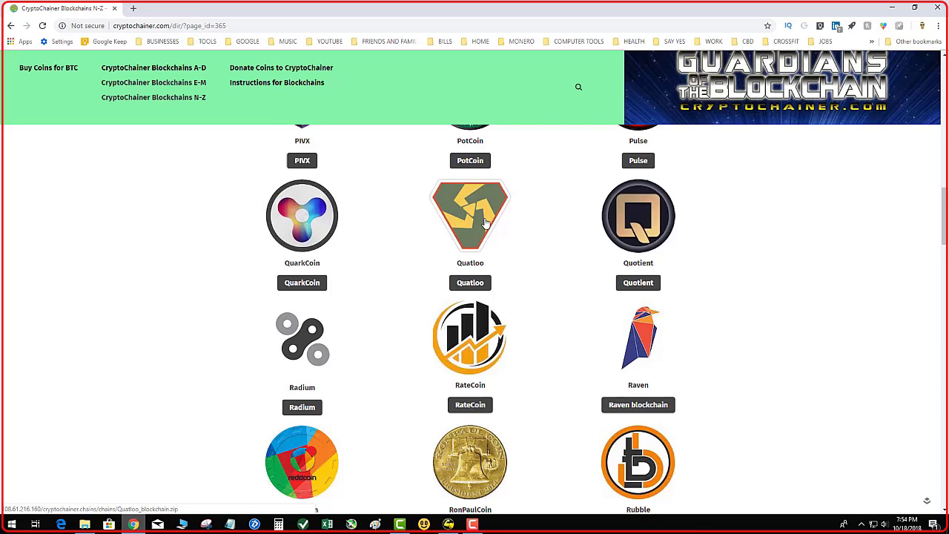
{"action": "mouse_move", "coordinate": [639, 343]}
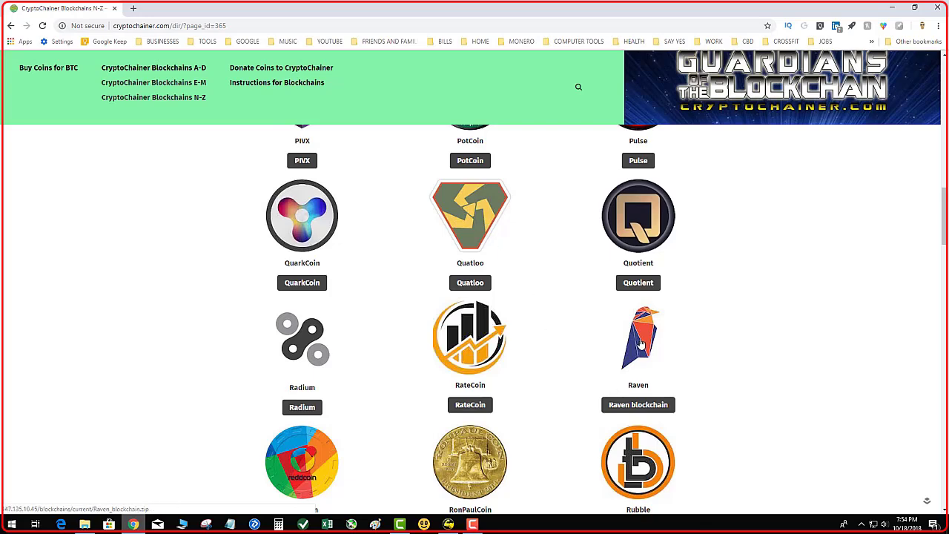
Step: Download the Raven blockchain zip, saving it to the Desktop
{"action": "left_click", "coordinate": [637, 404]}
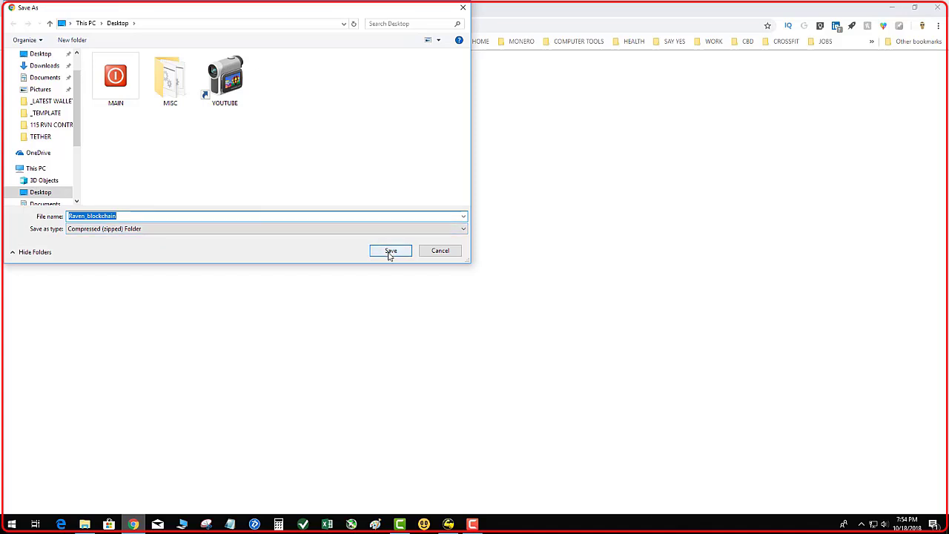
{"action": "left_click", "coordinate": [390, 250]}
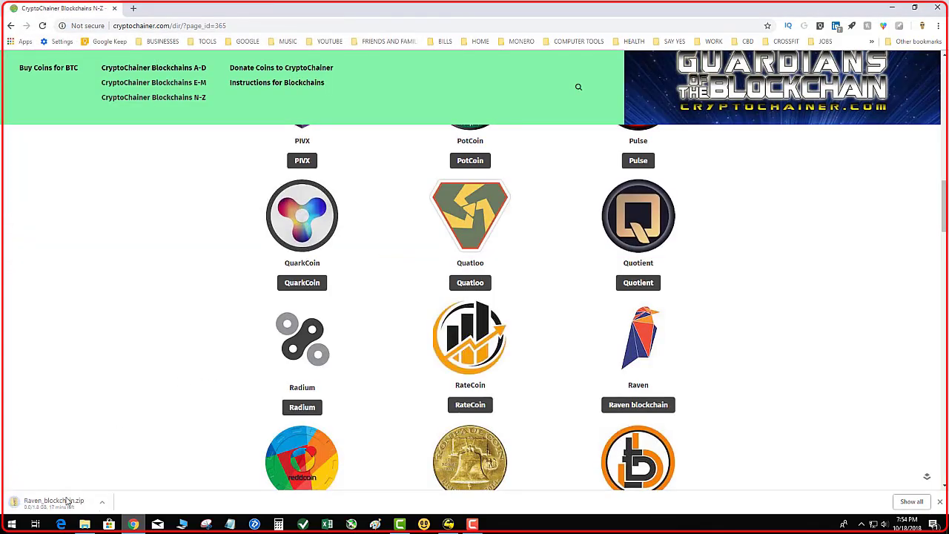
{"action": "mouse_move", "coordinate": [74, 431]}
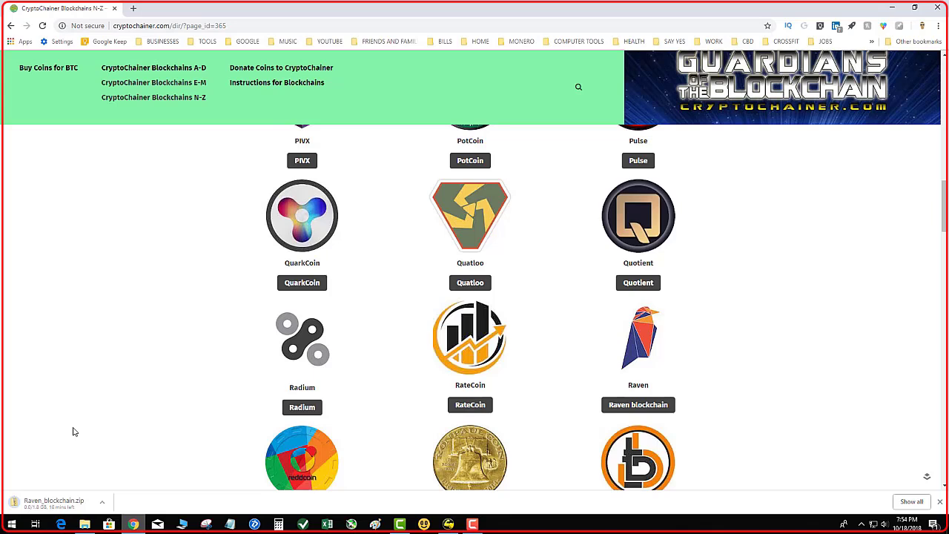
{"action": "mouse_move", "coordinate": [146, 403]}
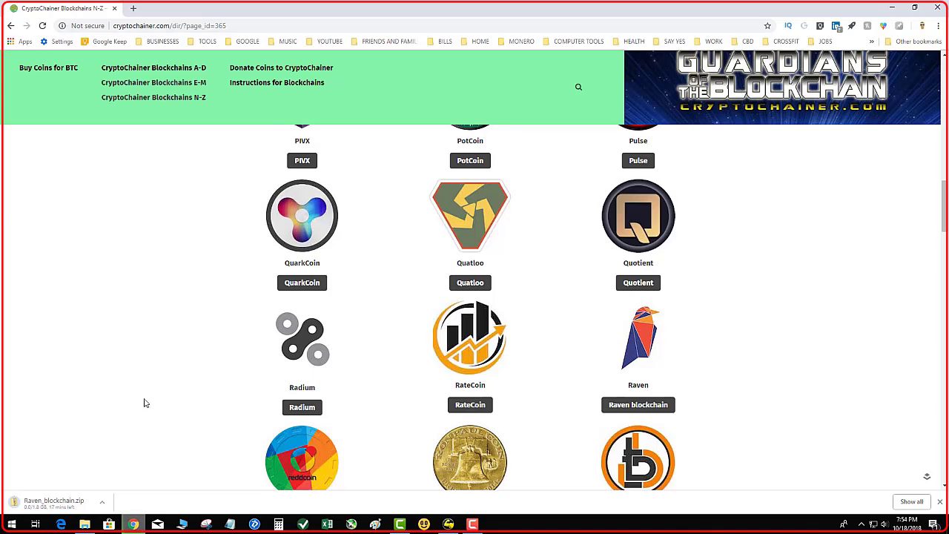
{"action": "mouse_move", "coordinate": [124, 403]}
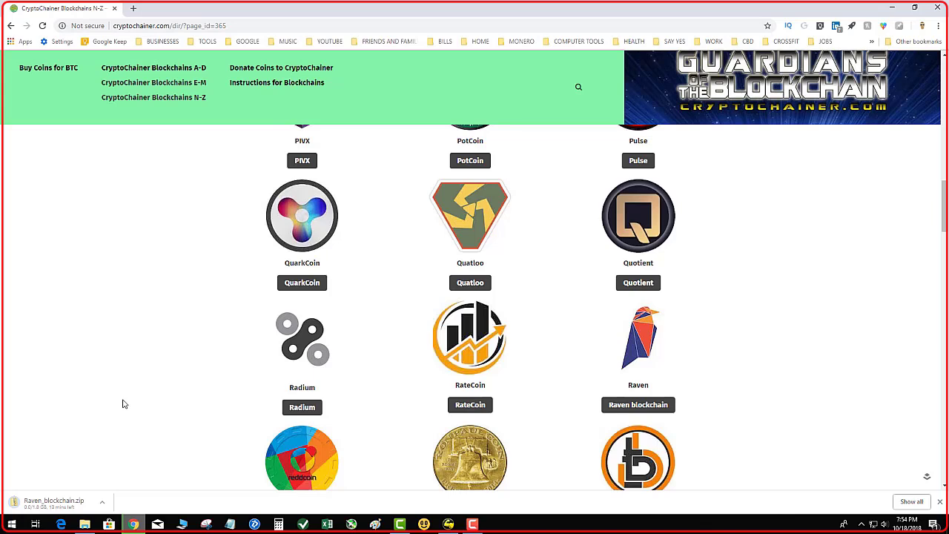
{"action": "mouse_move", "coordinate": [208, 390]}
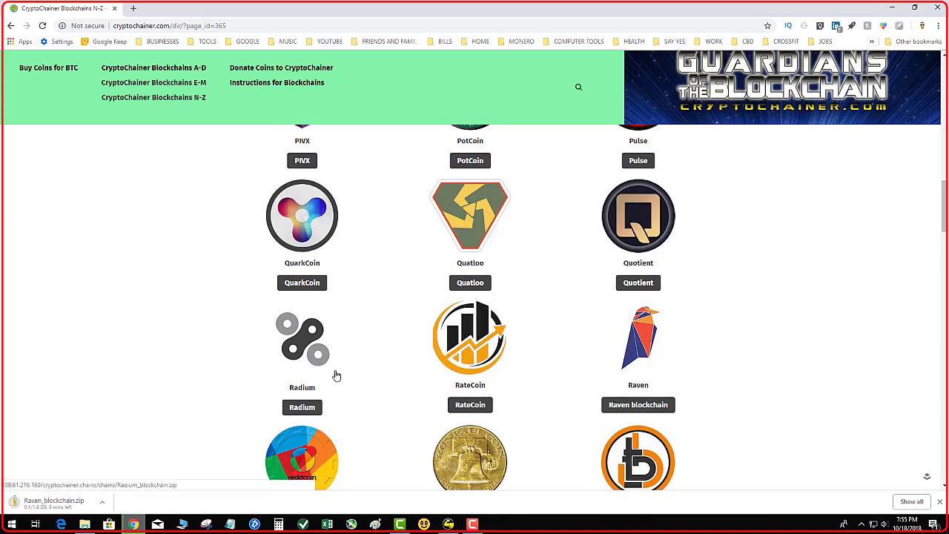
{"action": "mouse_move", "coordinate": [340, 381]}
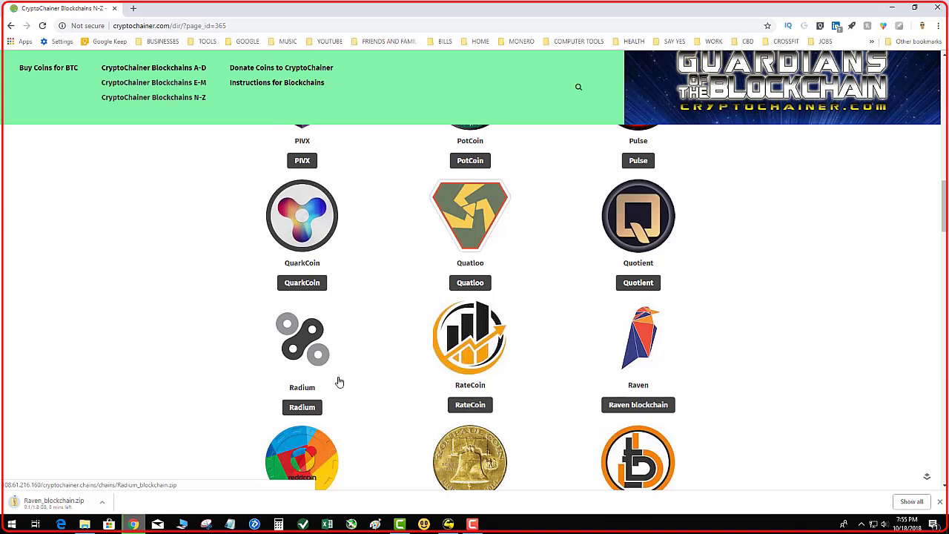
{"action": "mouse_move", "coordinate": [400, 315]}
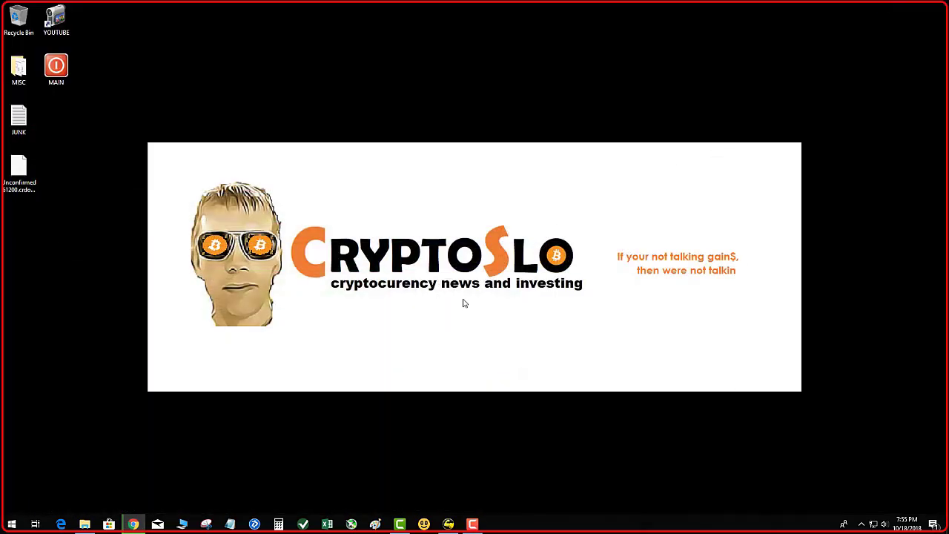
{"action": "mouse_move", "coordinate": [308, 363]}
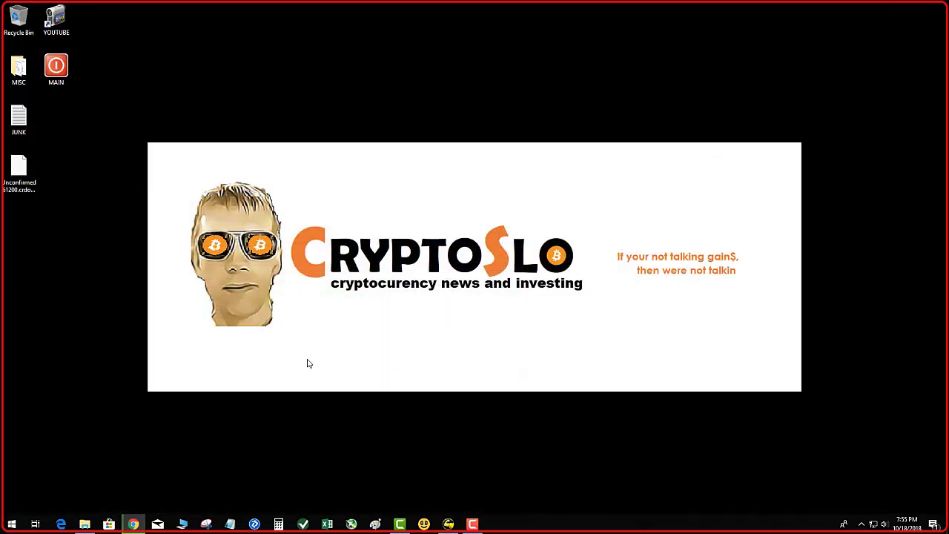
{"action": "mouse_move", "coordinate": [325, 353]}
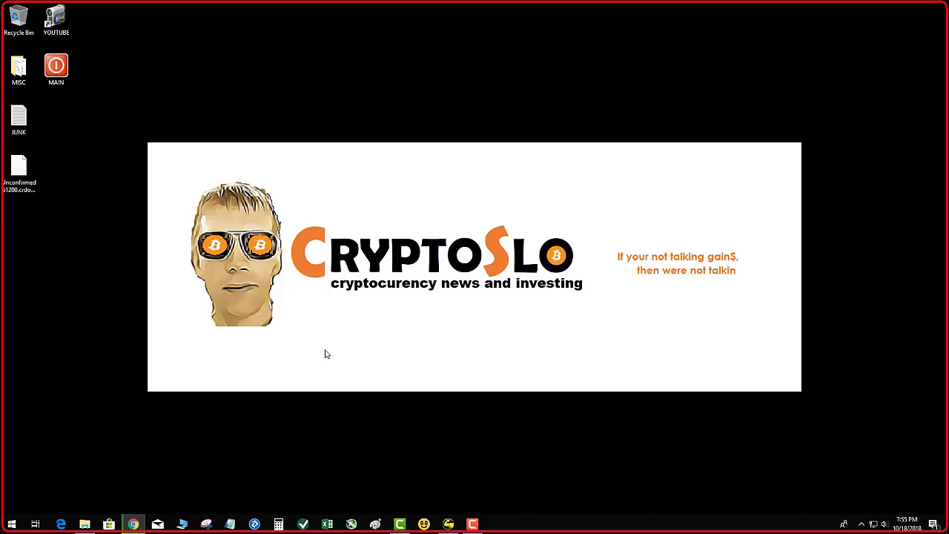
{"action": "mouse_move", "coordinate": [323, 351]}
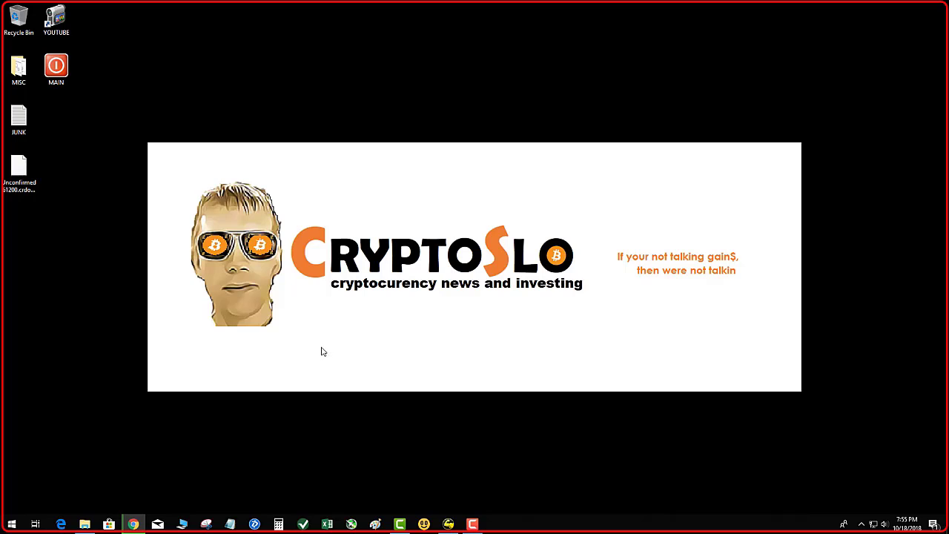